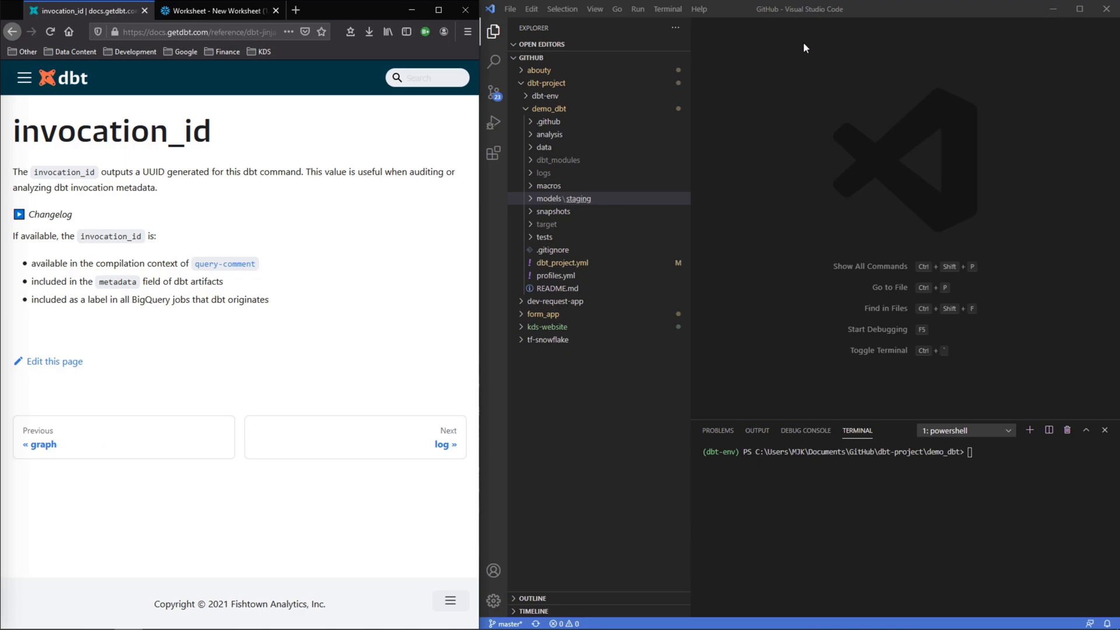
mouse_move(179, 244)
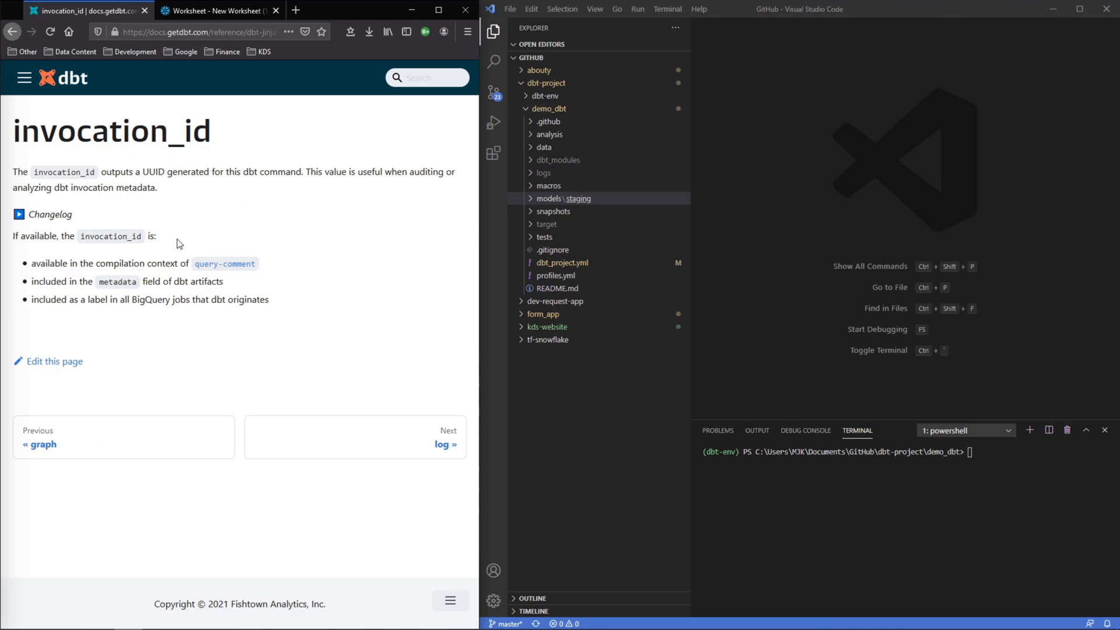
Step: Review the invocation_id page in dbt Docs, then bring up the Snowflake worksheet with the example UUID
double_click(111, 131)
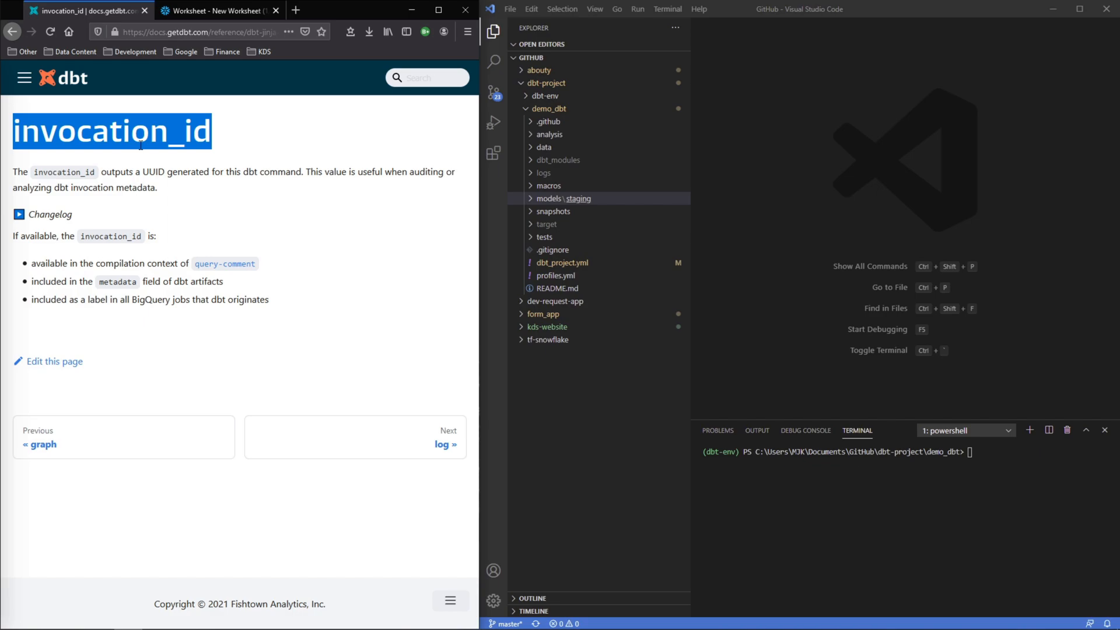
mouse_move(165, 165)
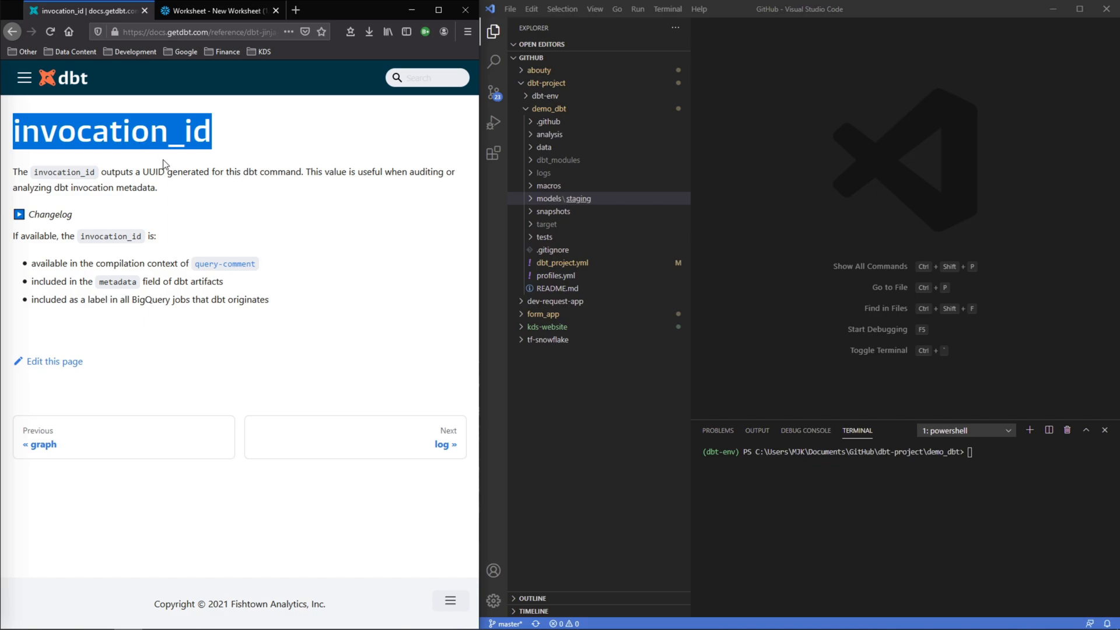
mouse_move(845, 257)
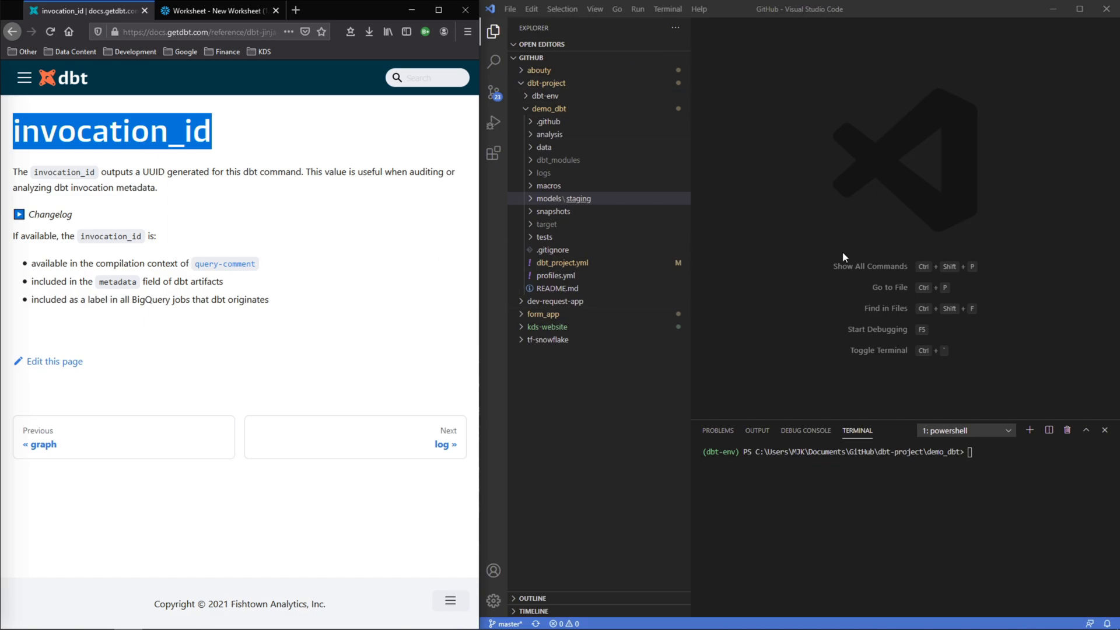
mouse_move(760, 256)
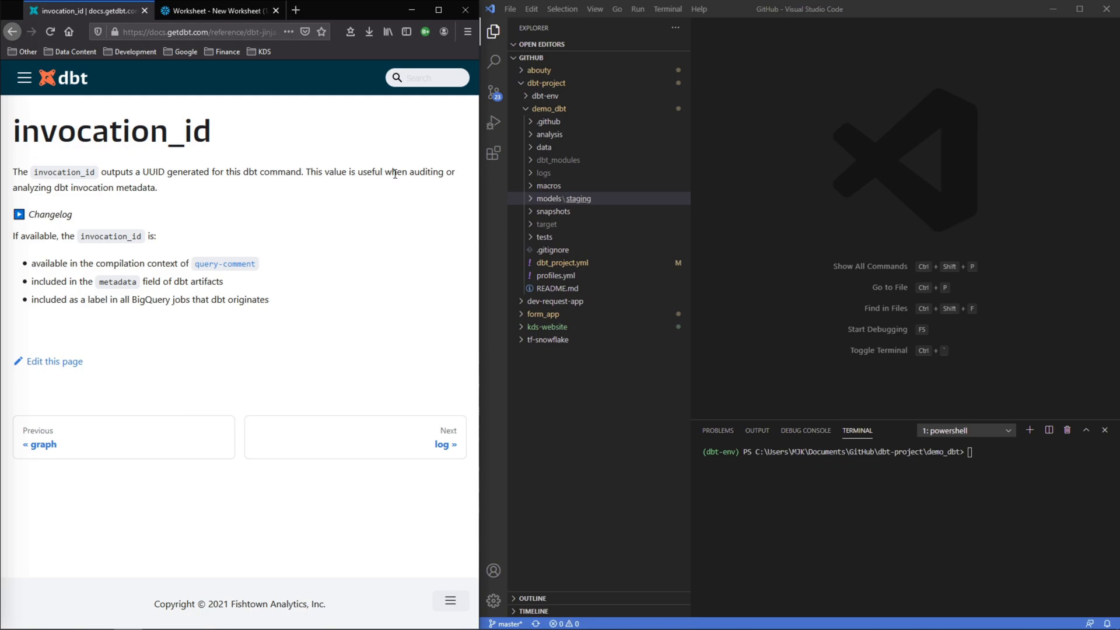
double_click(427, 172)
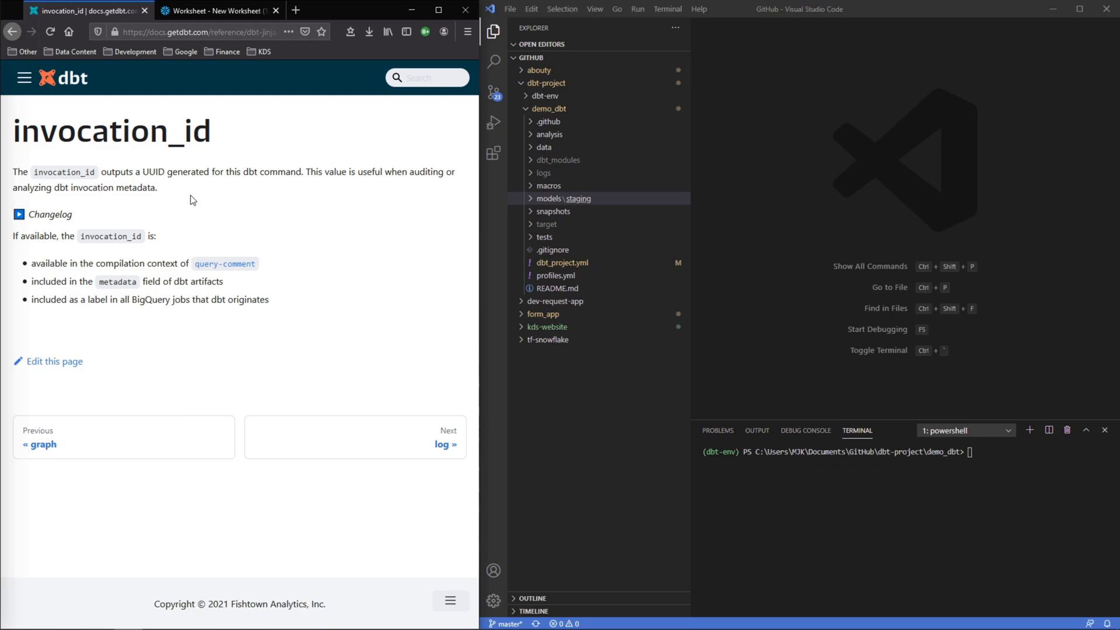
left_click(218, 10)
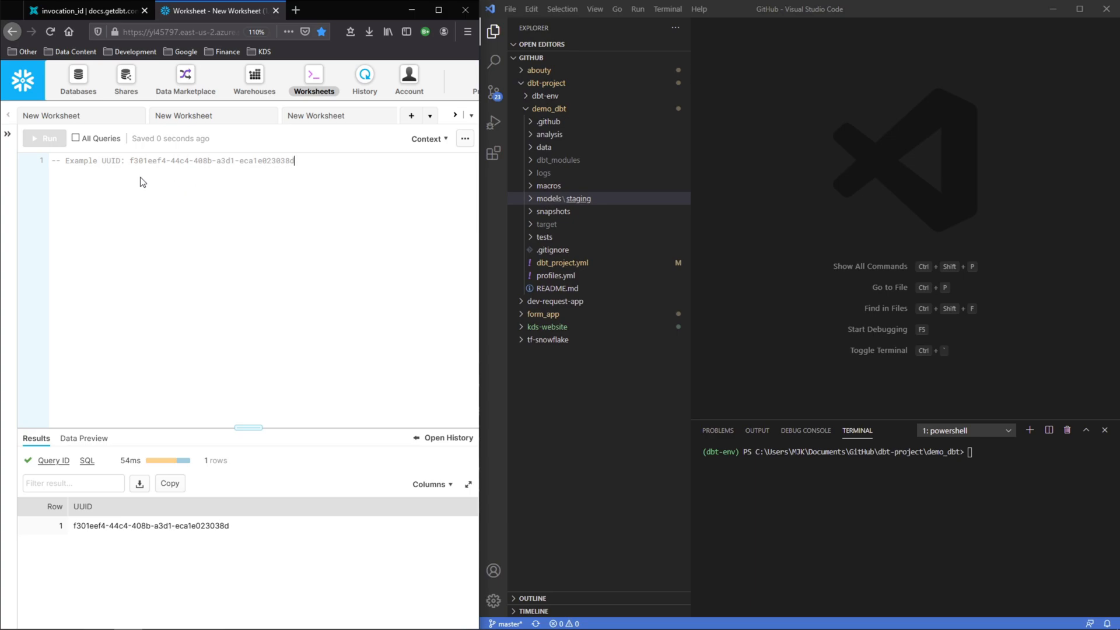
double_click(112, 161)
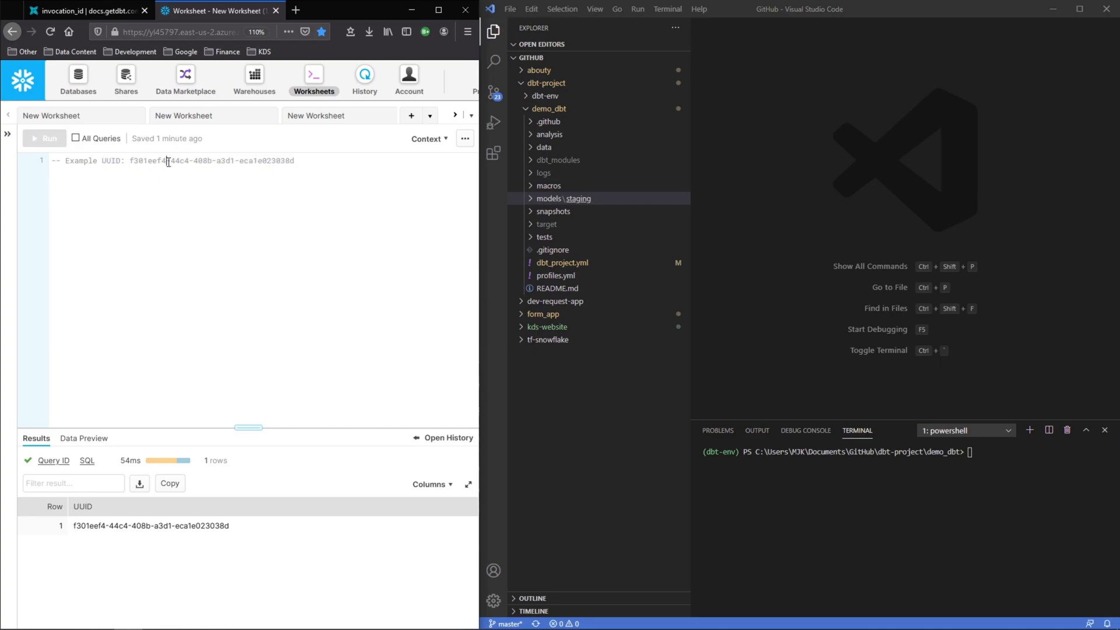
left_click(293, 160)
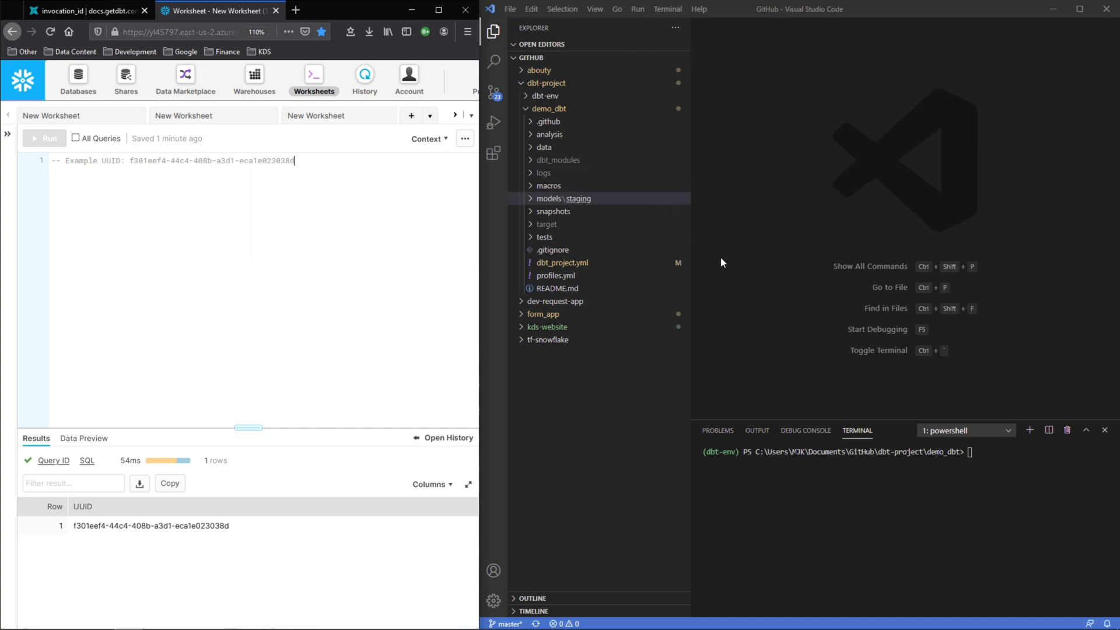
mouse_move(757, 352)
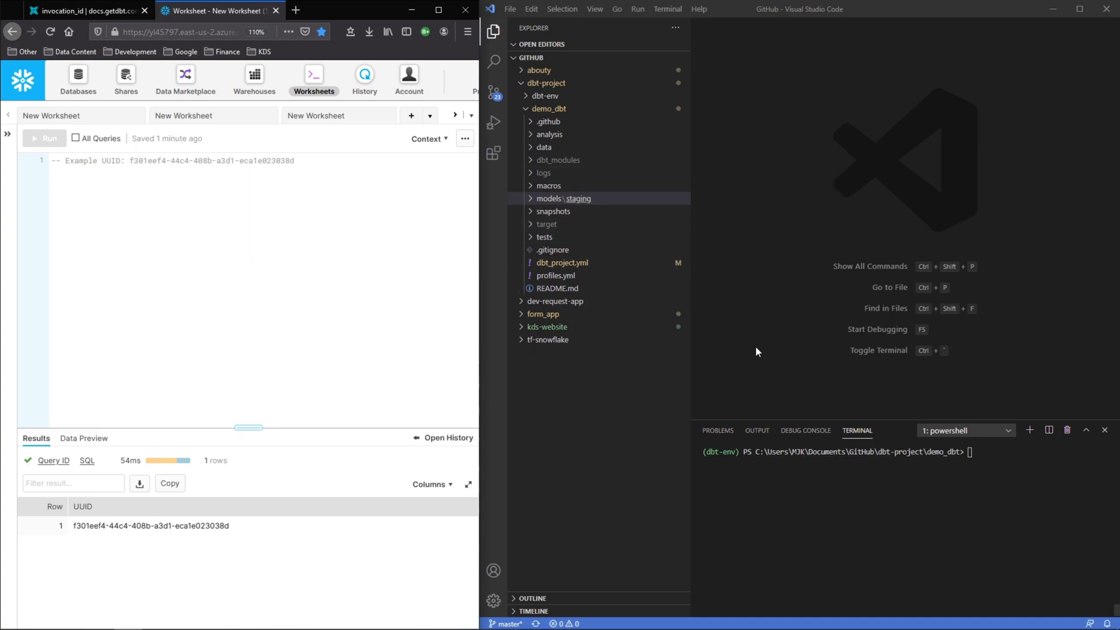
mouse_move(180, 51)
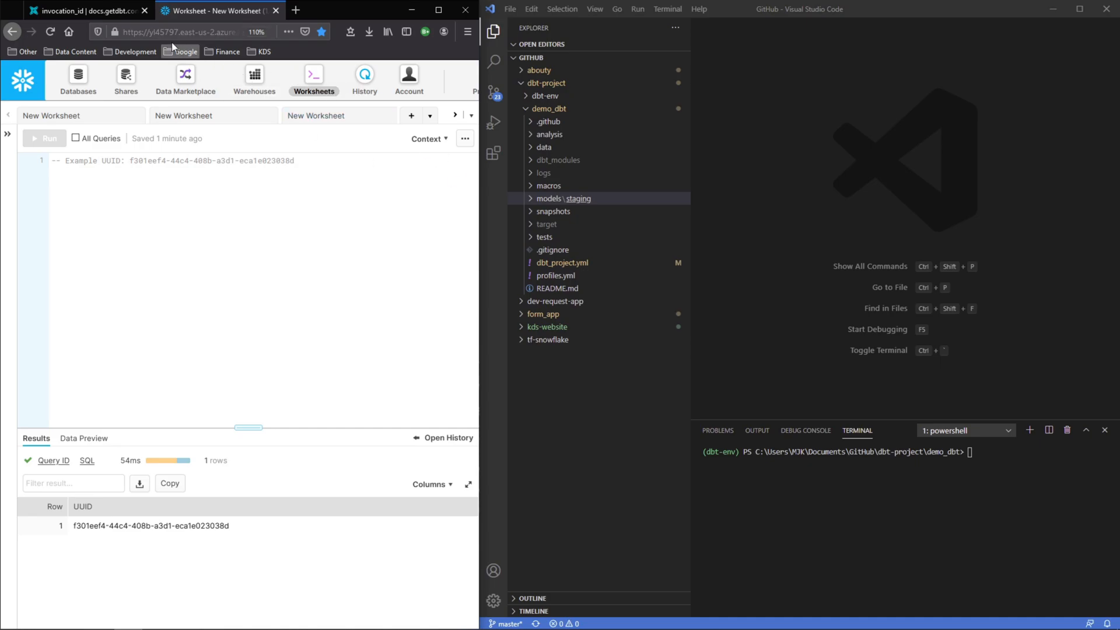
left_click(568, 198)
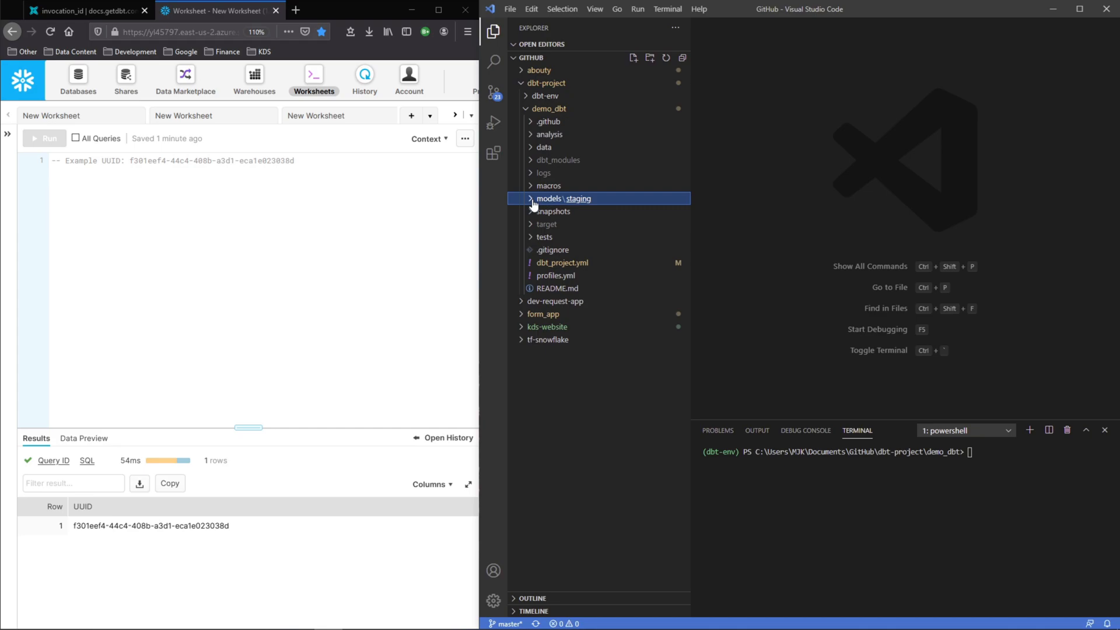
Step: In staging/example__teams.sql, append , '{{ invocation_id }}' as invocation_id to the final select
left_click(565, 199)
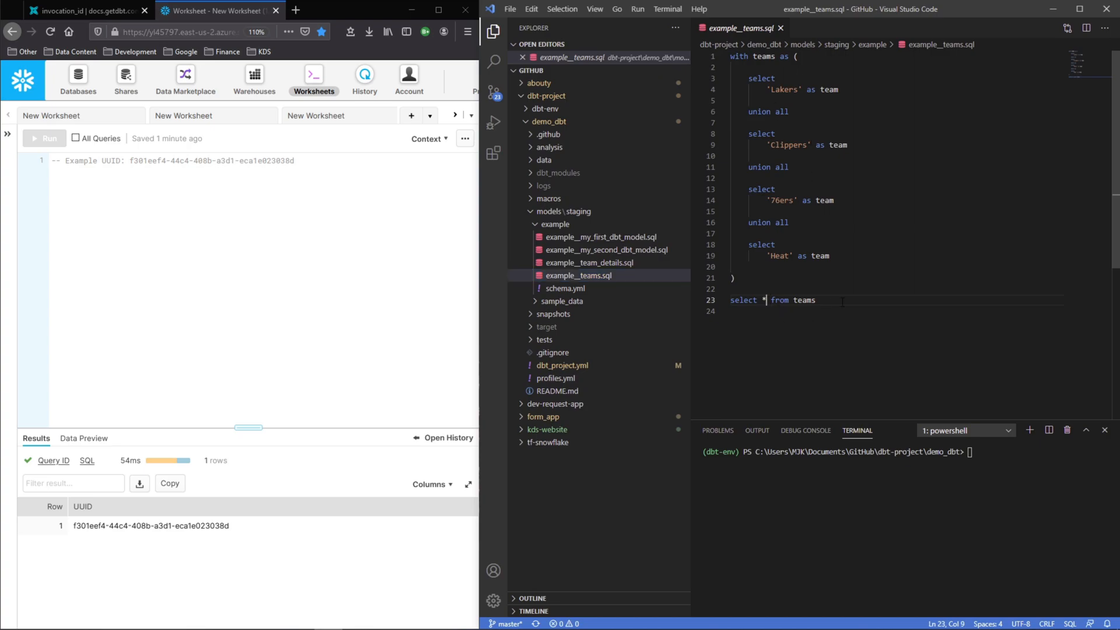
type(",")
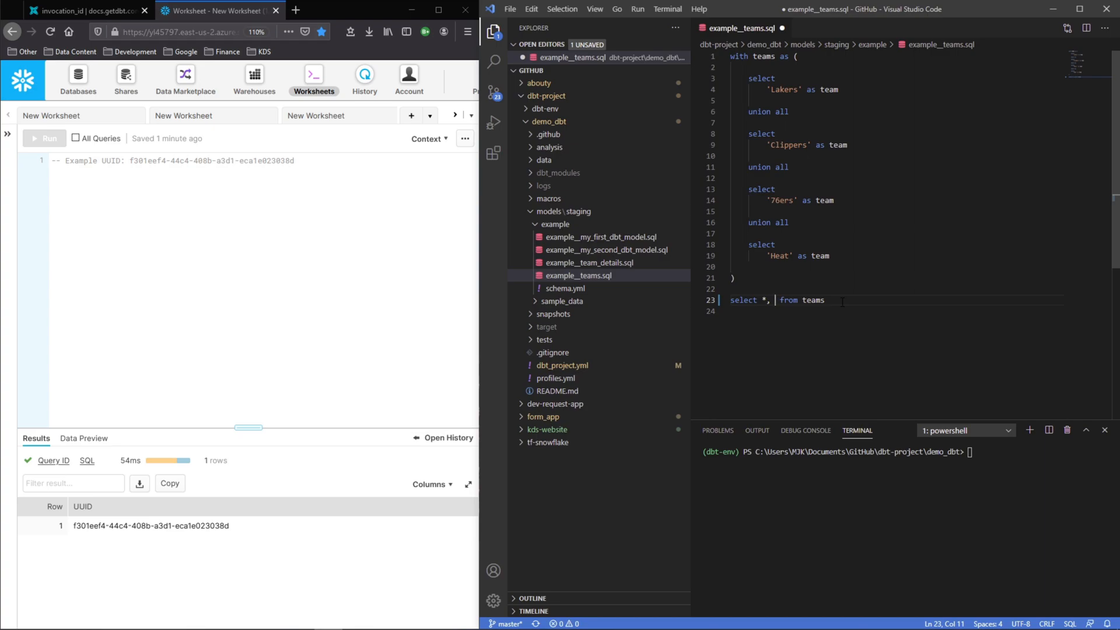
type("''")
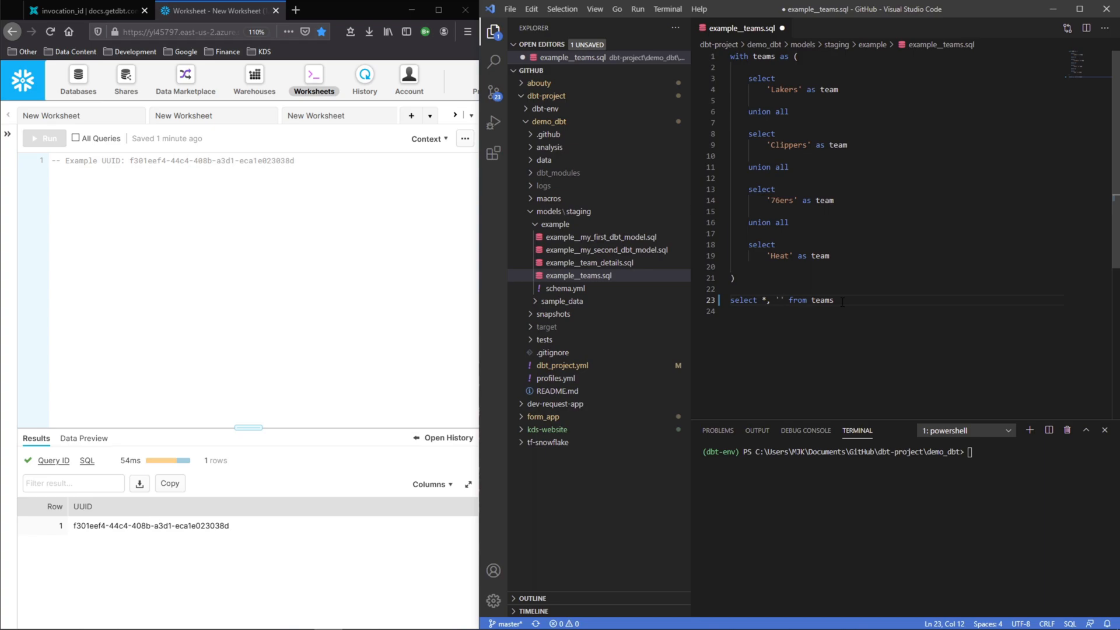
type("{{")
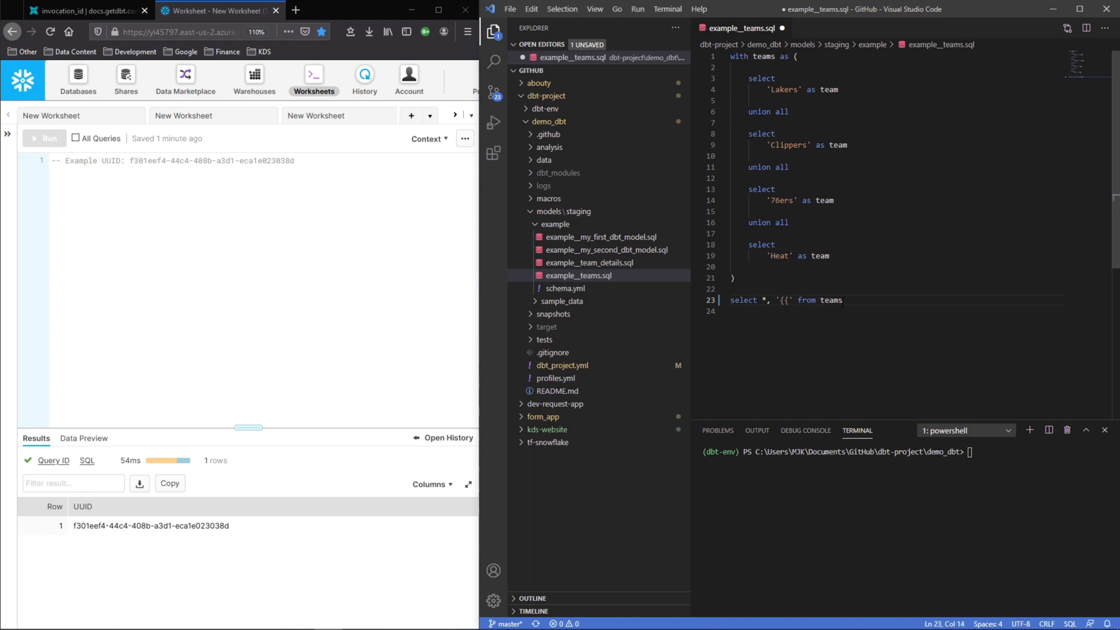
type("invocation_id")
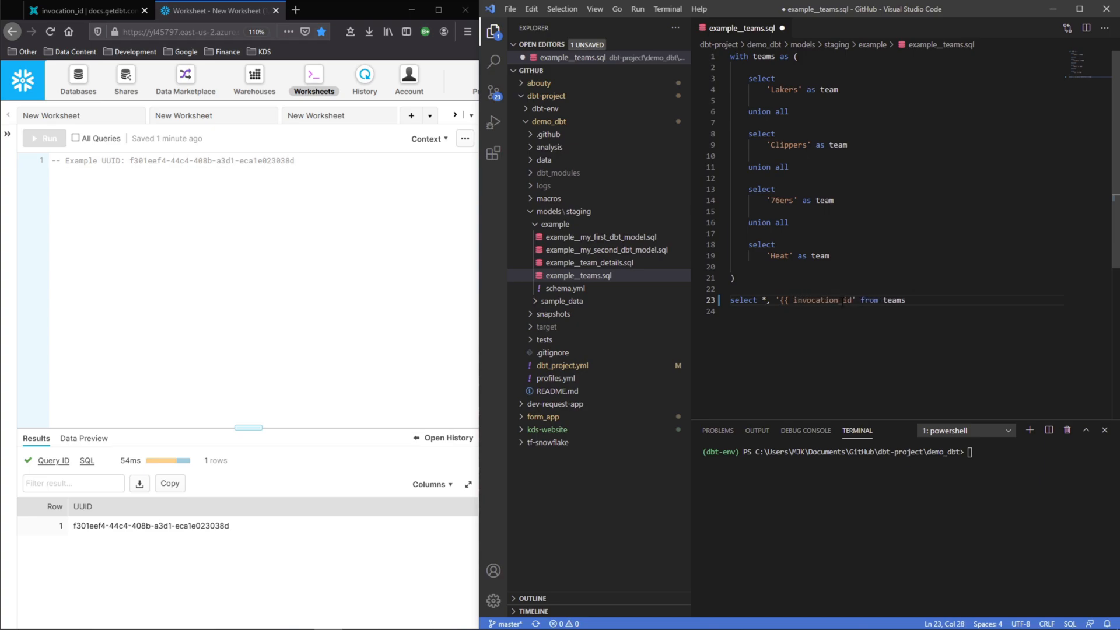
type("}}")
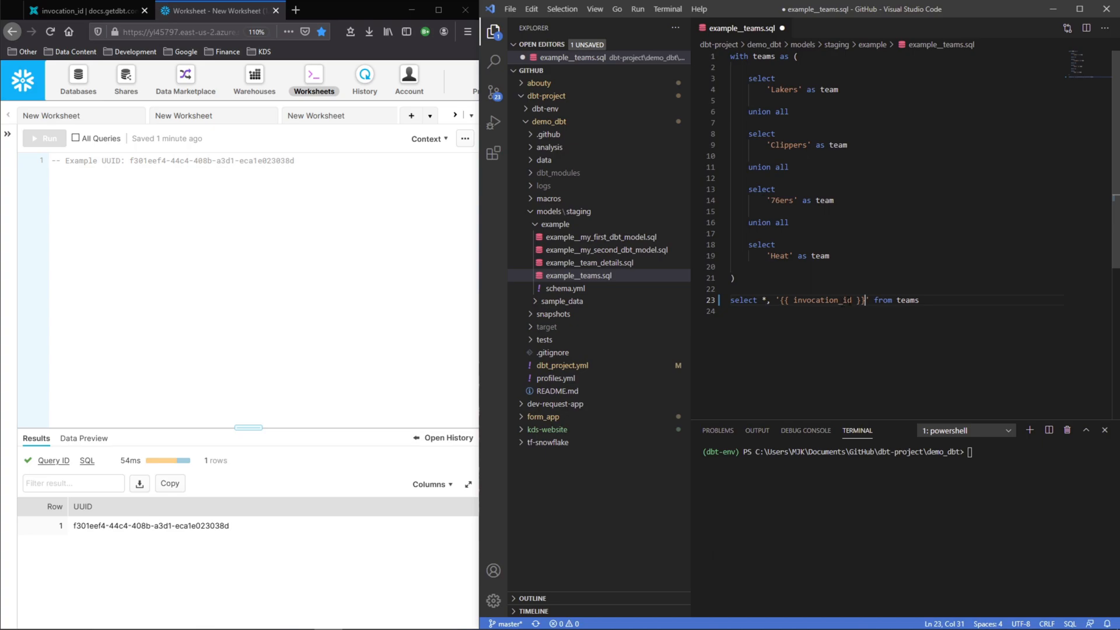
type("as invocation_id")
left_click(907, 452)
type("db")
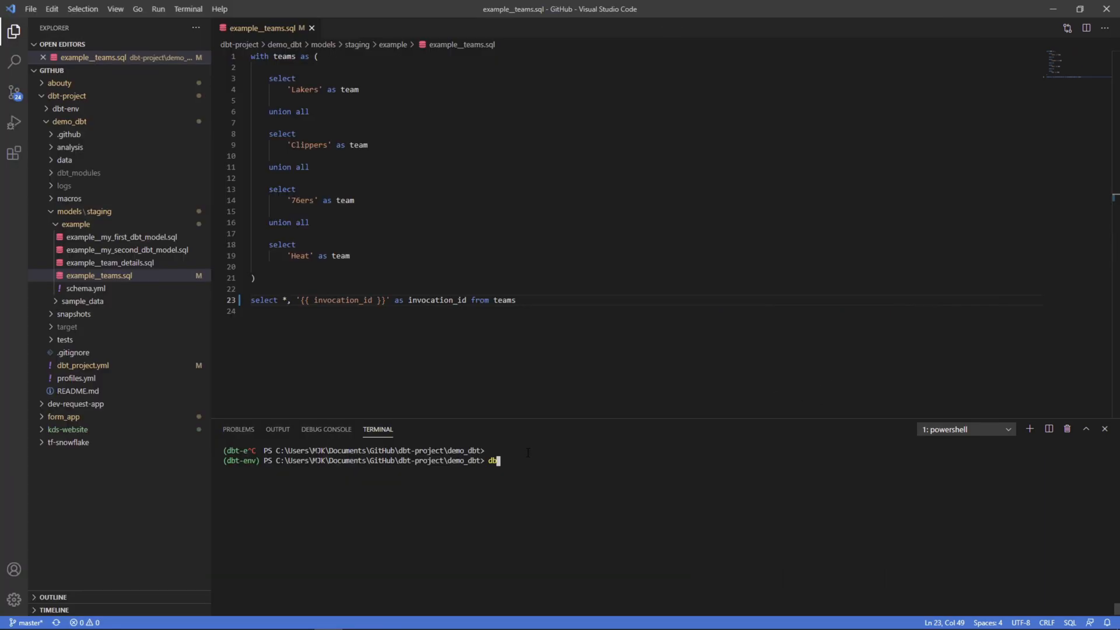
Step: Run dbt compile twice and check target/compiled example__teams.sql gets a new literal UUID each run
type("compile")
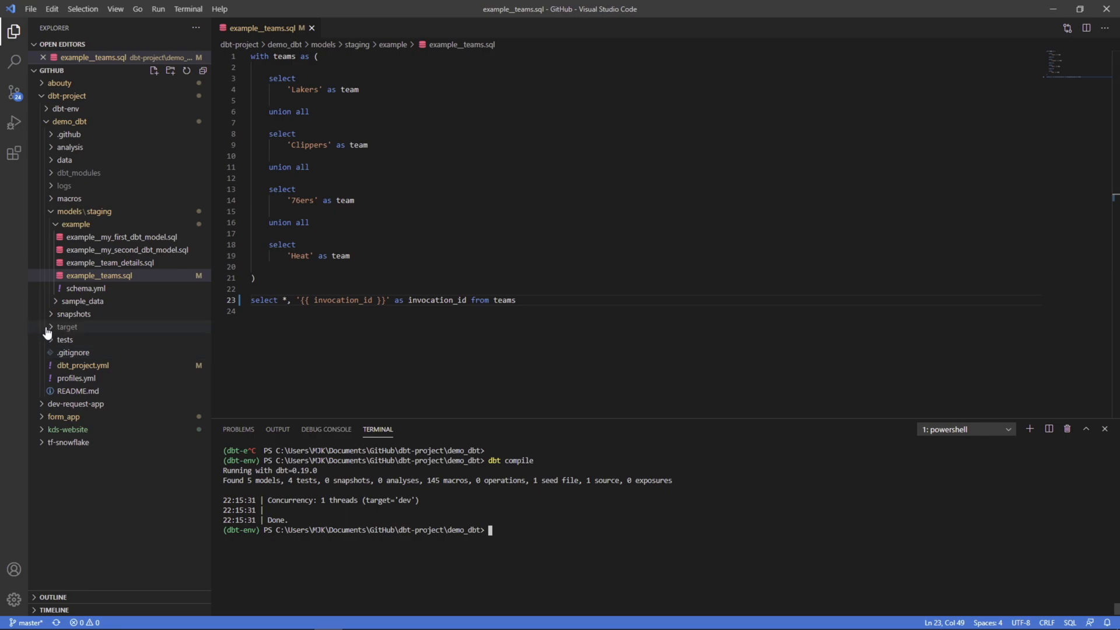
left_click(67, 326)
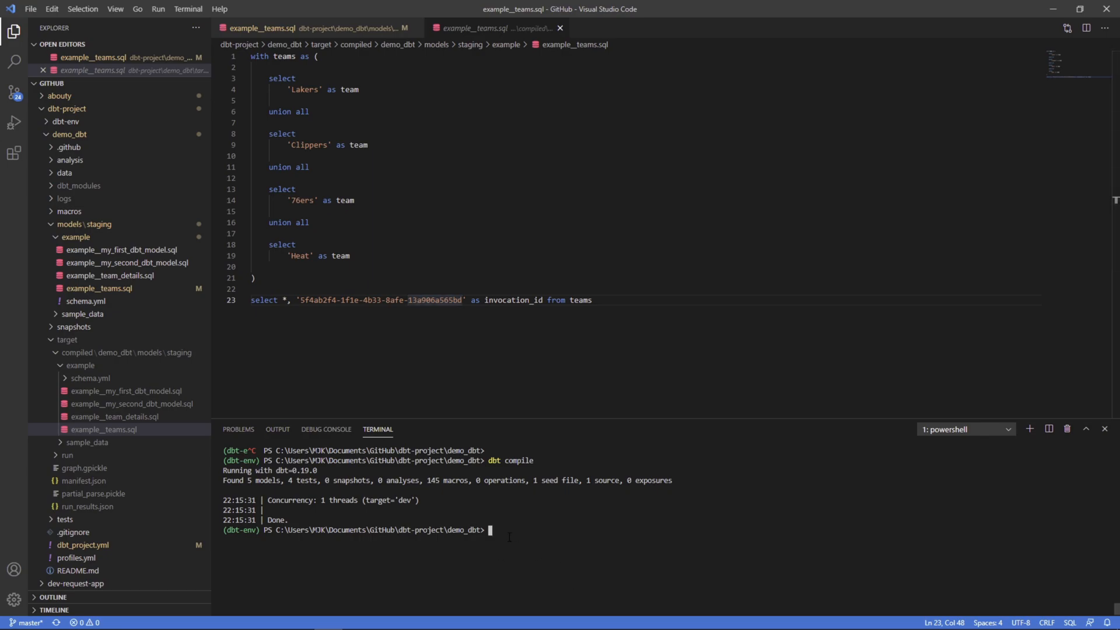
type("dbt compile")
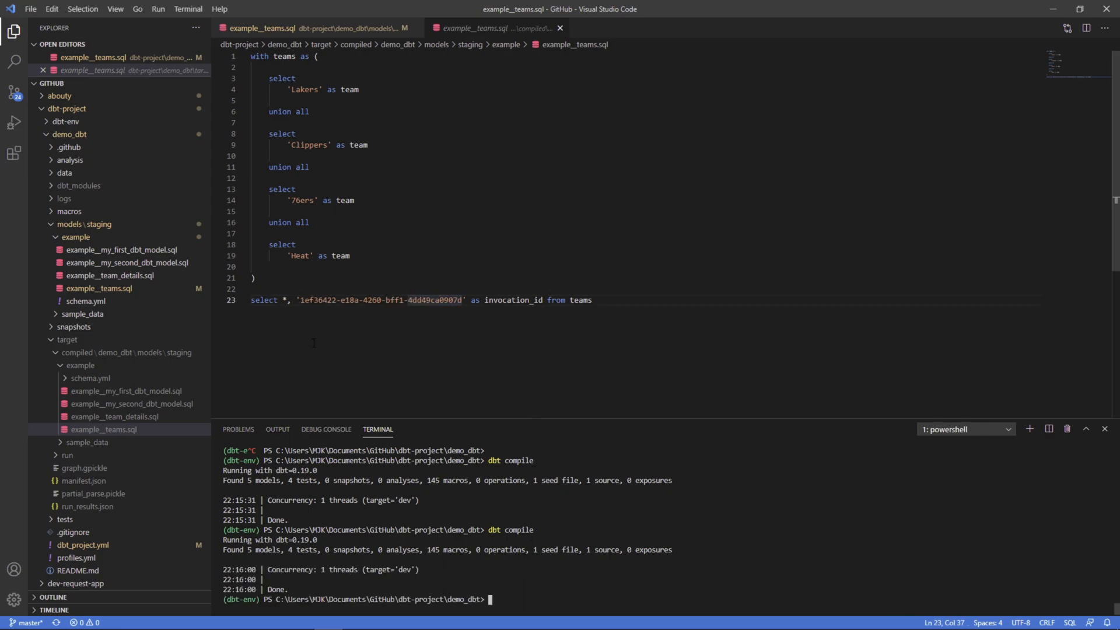
Step: Back on the source example__teams.sql, run dbt run -m example__teams in the terminal
left_click(458, 300)
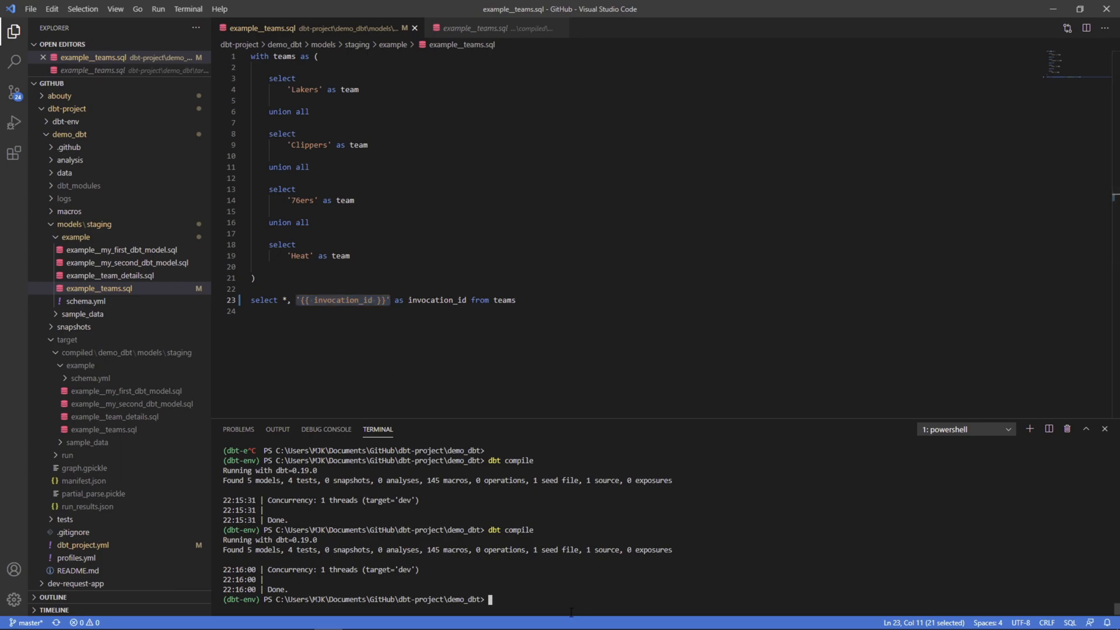
type("dbt")
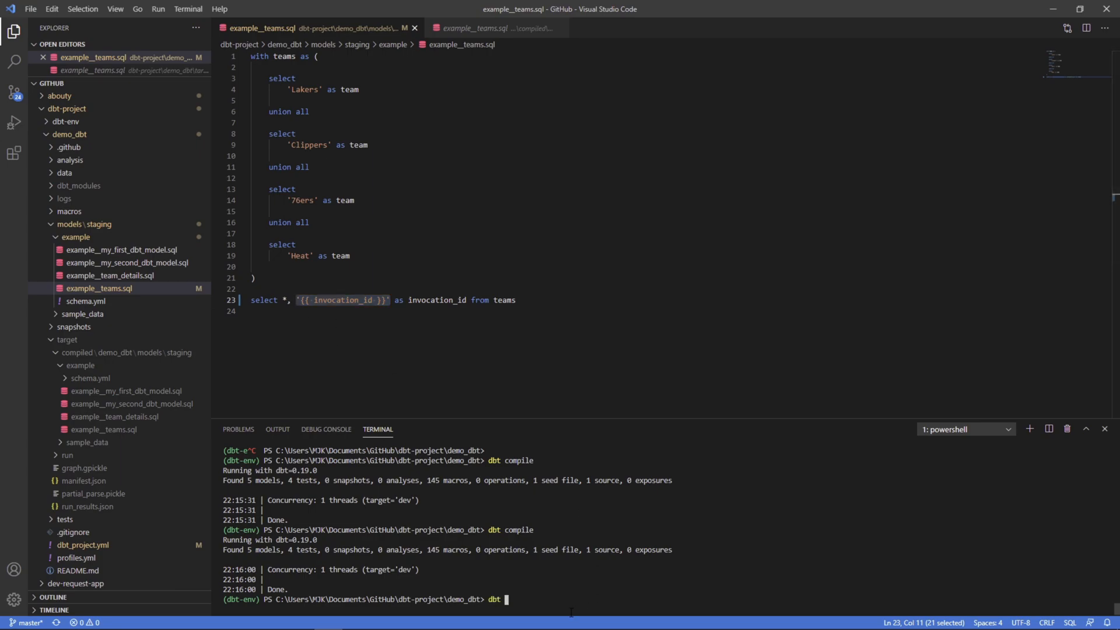
type("run -m example_teams")
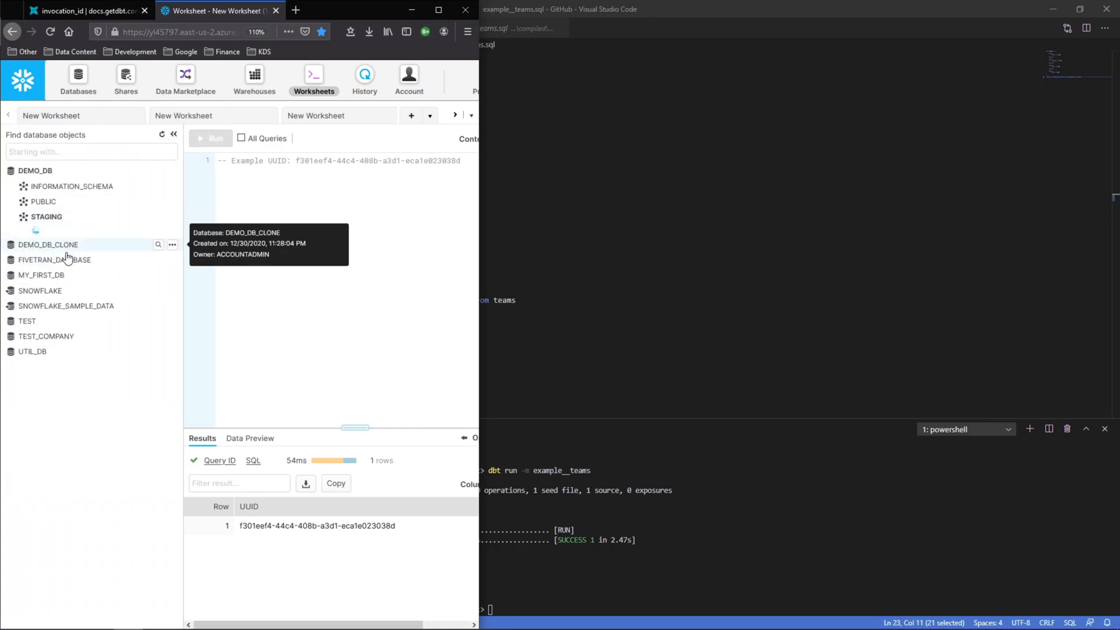
Step: Preview EXAMPLE__TEAMS in Snowflake, showing its TEAM and INVOCATION_ID columns
left_click(76, 257)
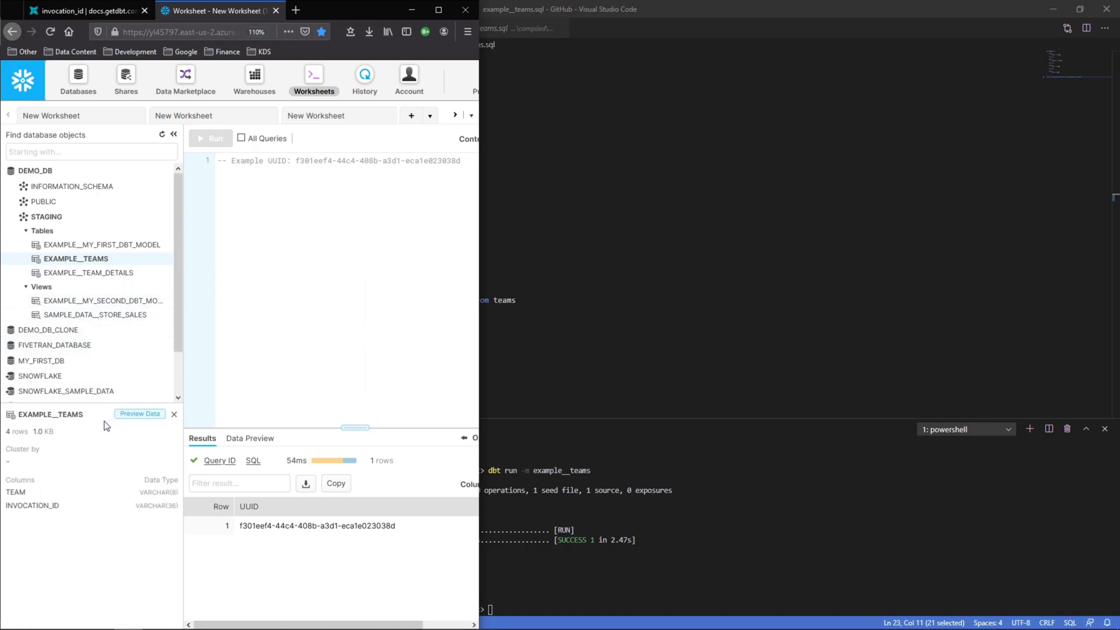
left_click(139, 413)
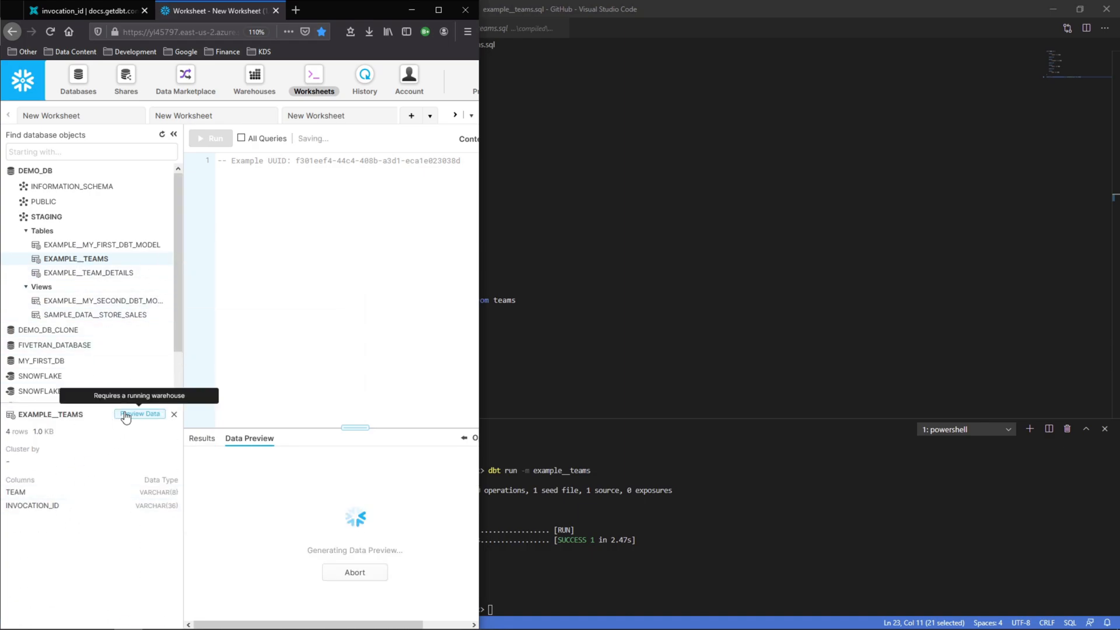
left_click(139, 414)
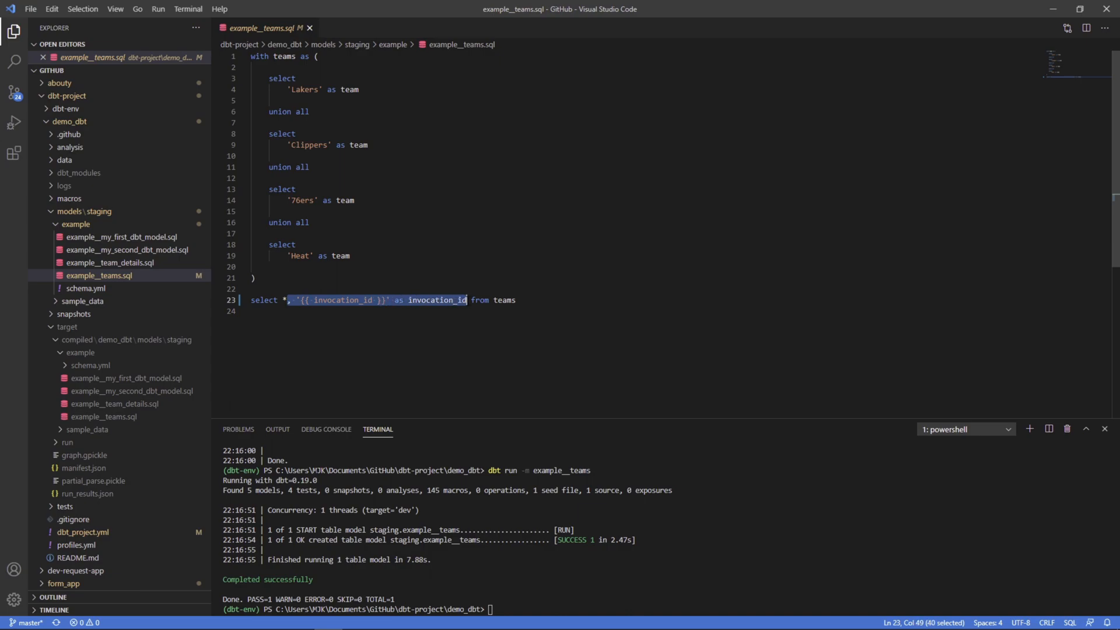
Step: Add , '{{ invocation_id }}' as invocation_id to example__team_details.sql and run dbt run -m example__teams example__team_details
left_click(109, 263)
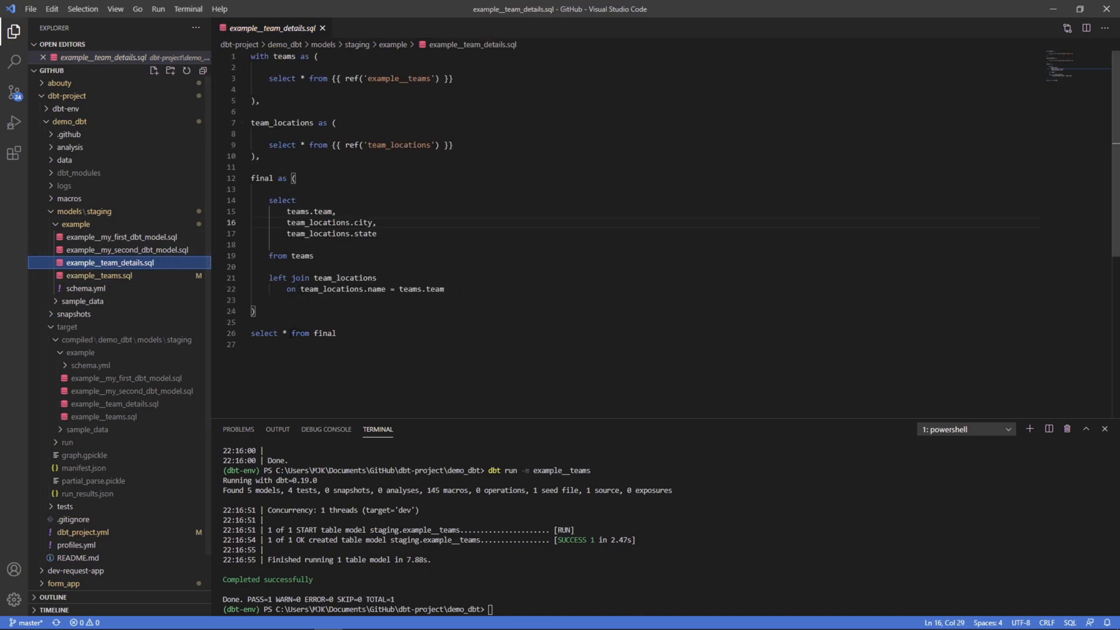
type(", '{{ invocation_id }}' as invocation_id")
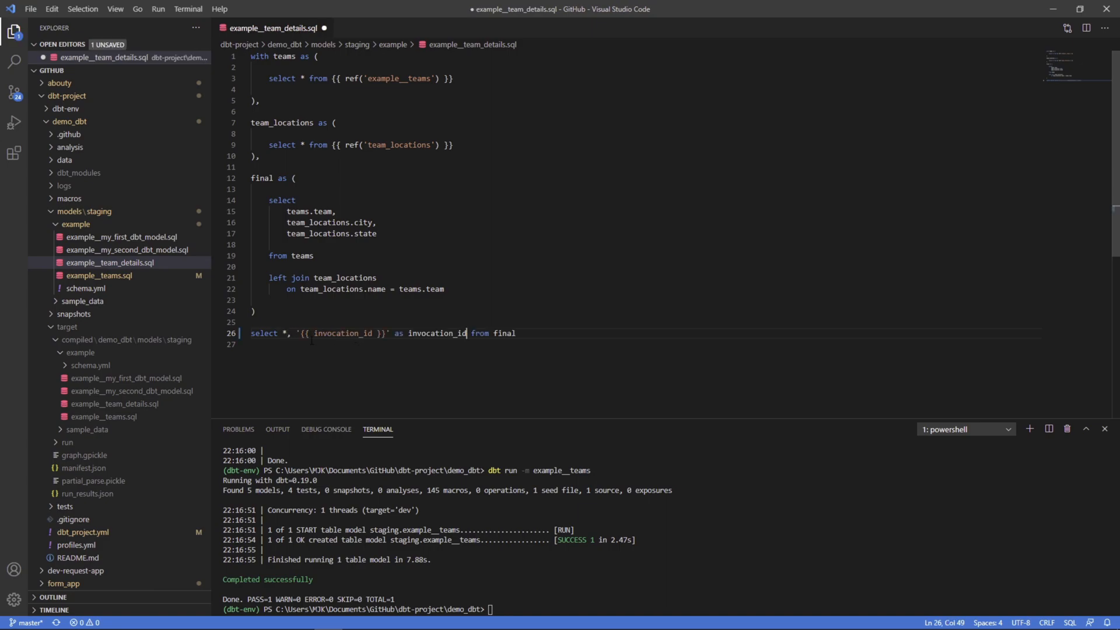
type("dbt run -m example__teams example__team_details")
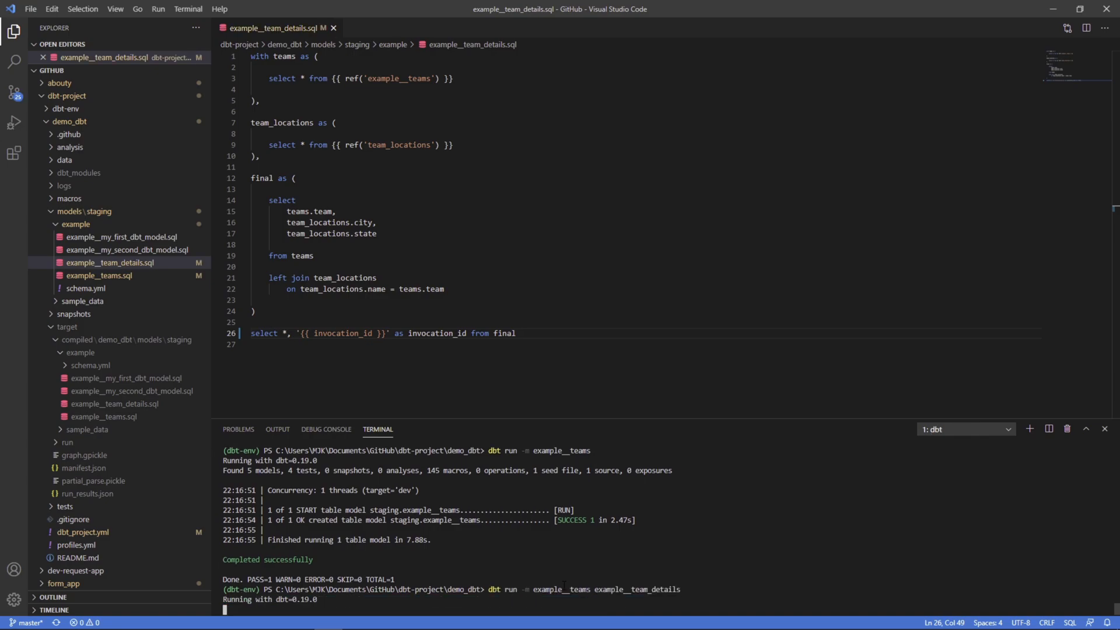
double_click(436, 332)
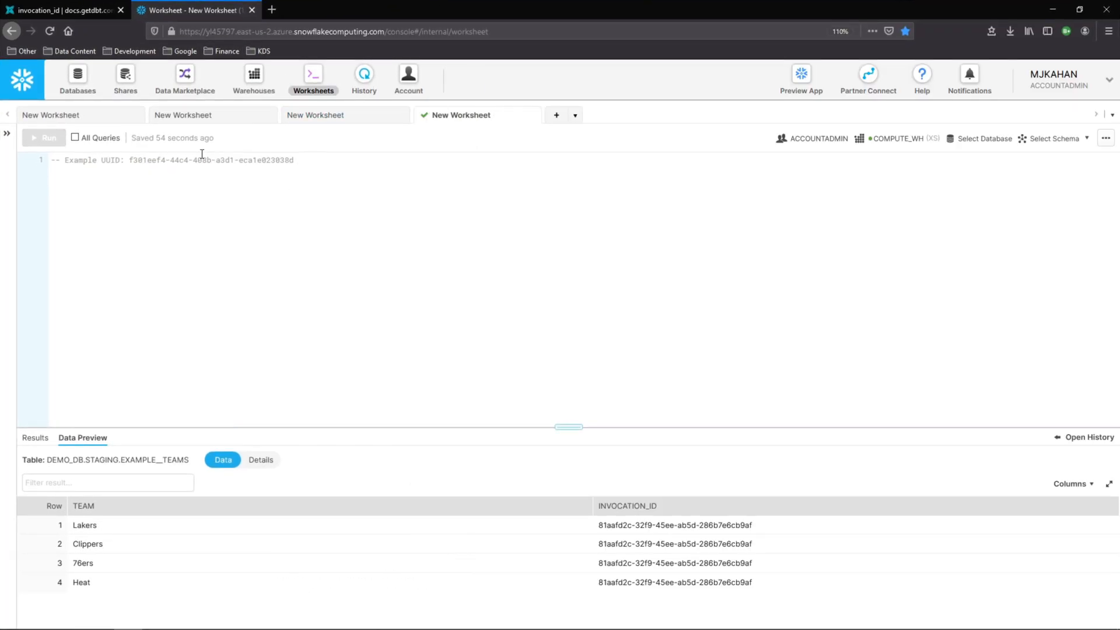
Step: Refresh and preview both tables, pasting UUID 1adf5453-9cd6-4e2c-b51c-0e7170fc3cc7 from each into the worksheet
left_click(7, 133)
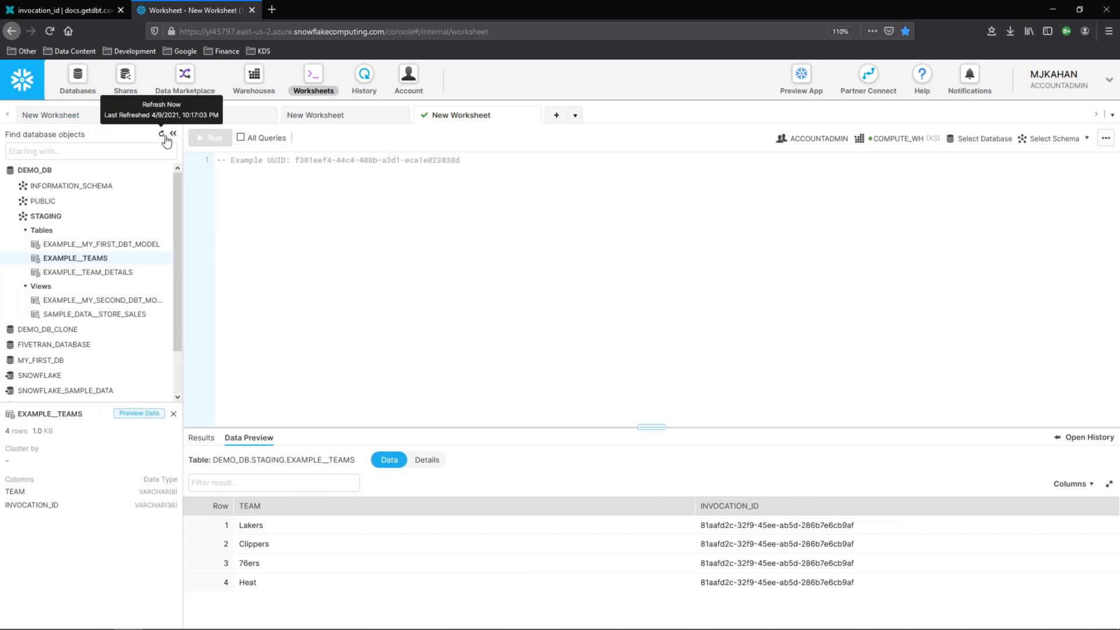
left_click(138, 414)
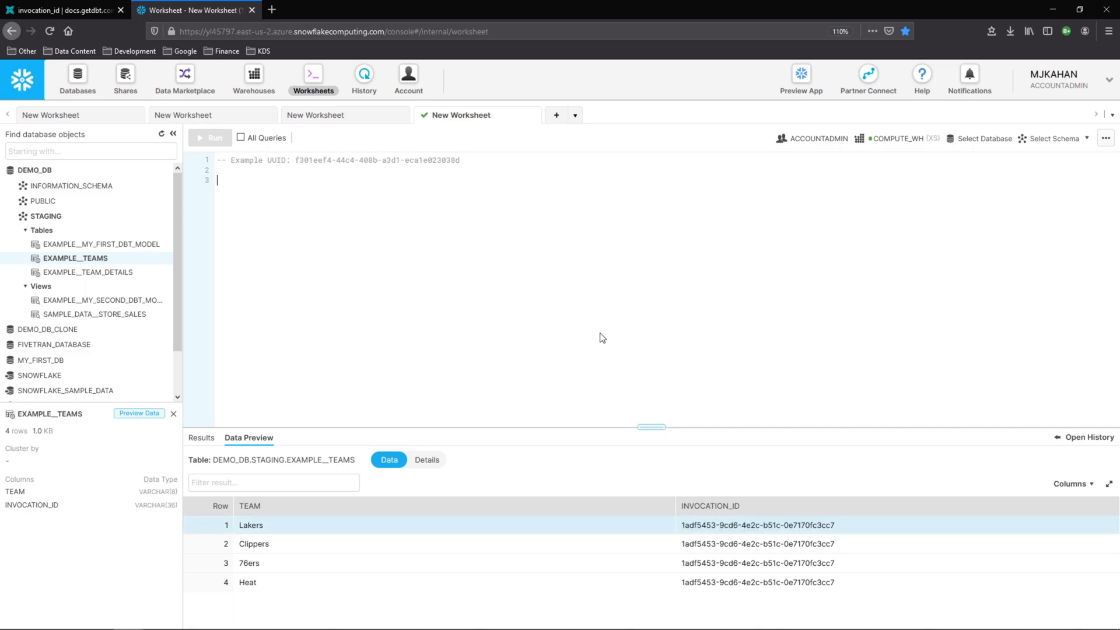
type("1adf5453-9cd6-4e2c-b51c-0e7170fc3cc7")
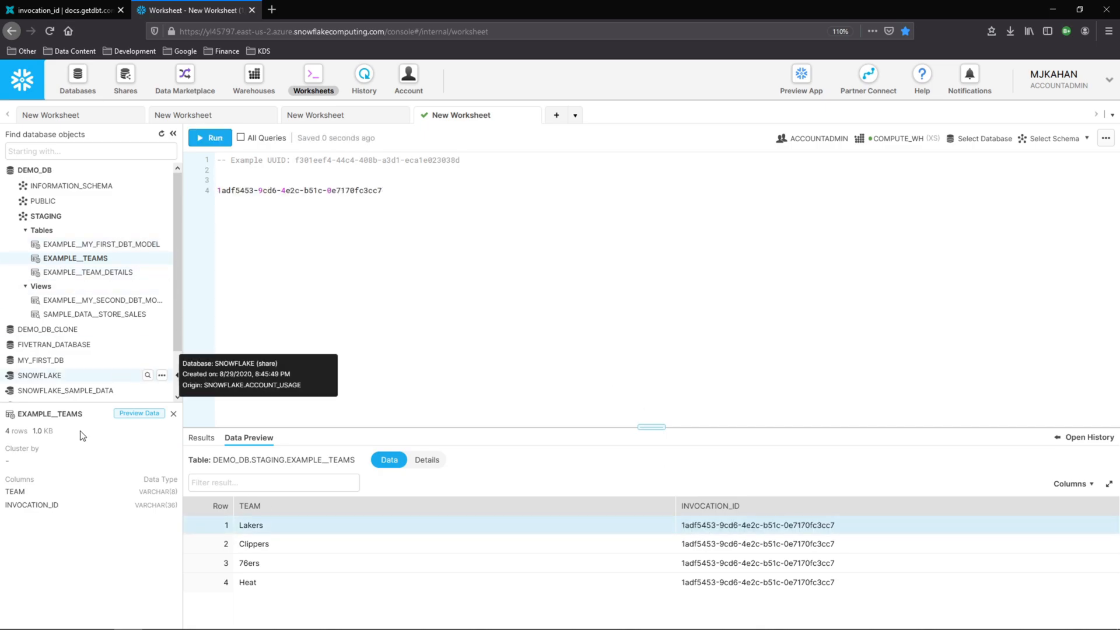
left_click(90, 272)
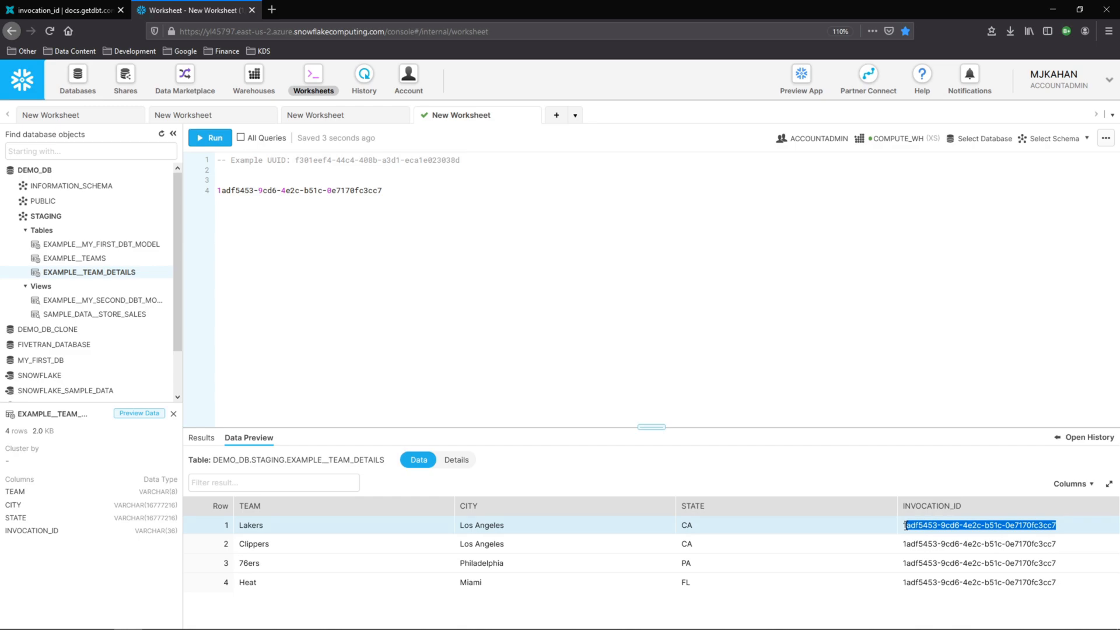
type("1adf5453-9cd6-4e2c-b51c-0e7170fc3cc7")
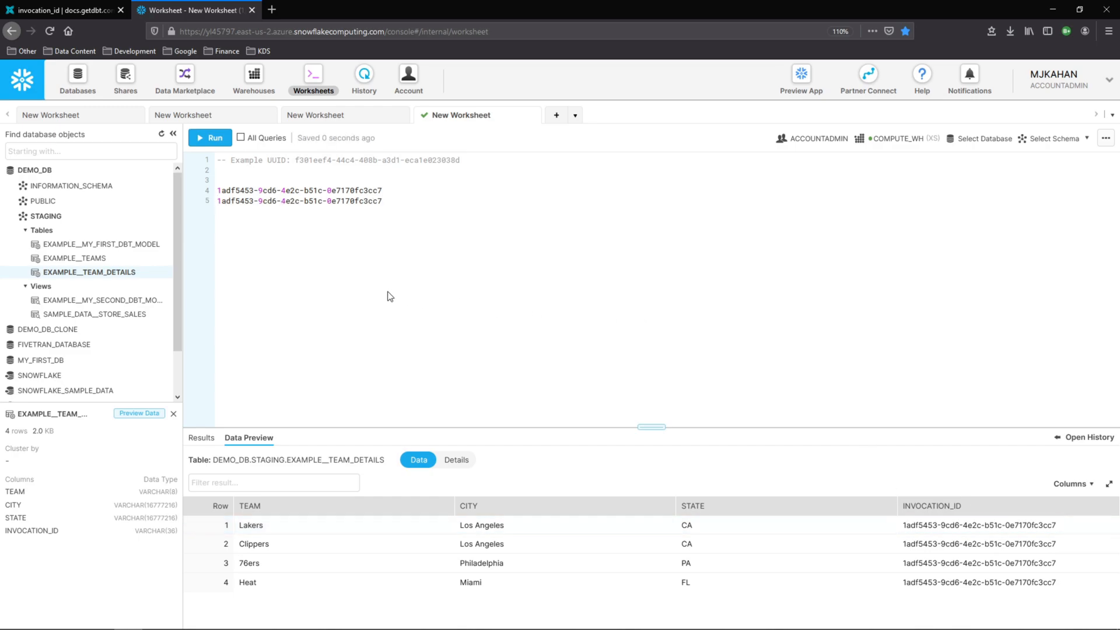
mouse_move(518, 428)
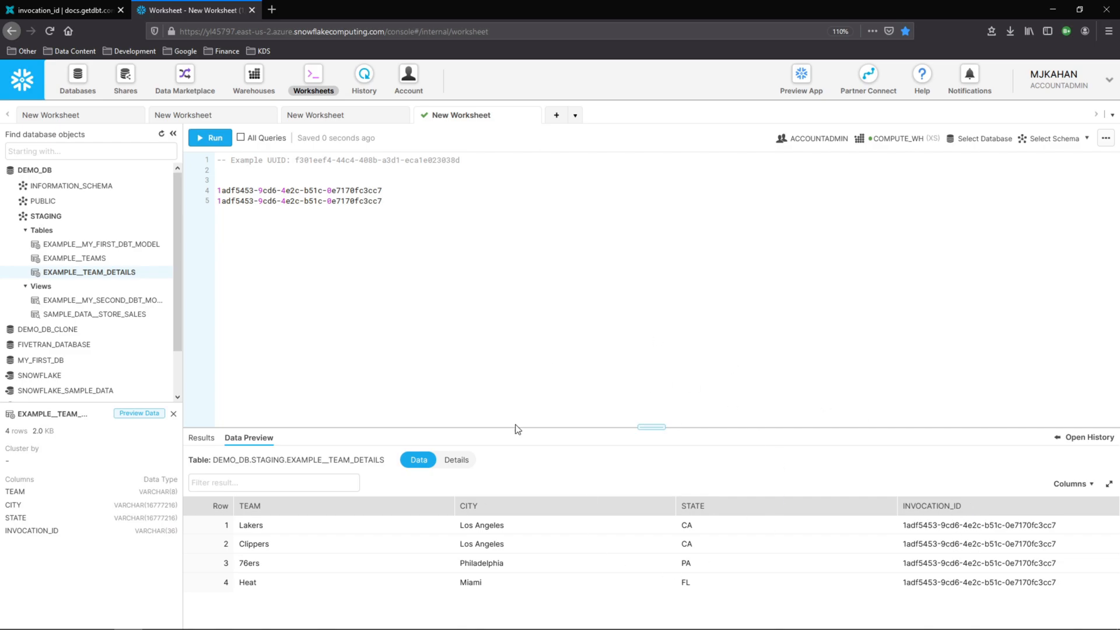
mouse_move(396, 253)
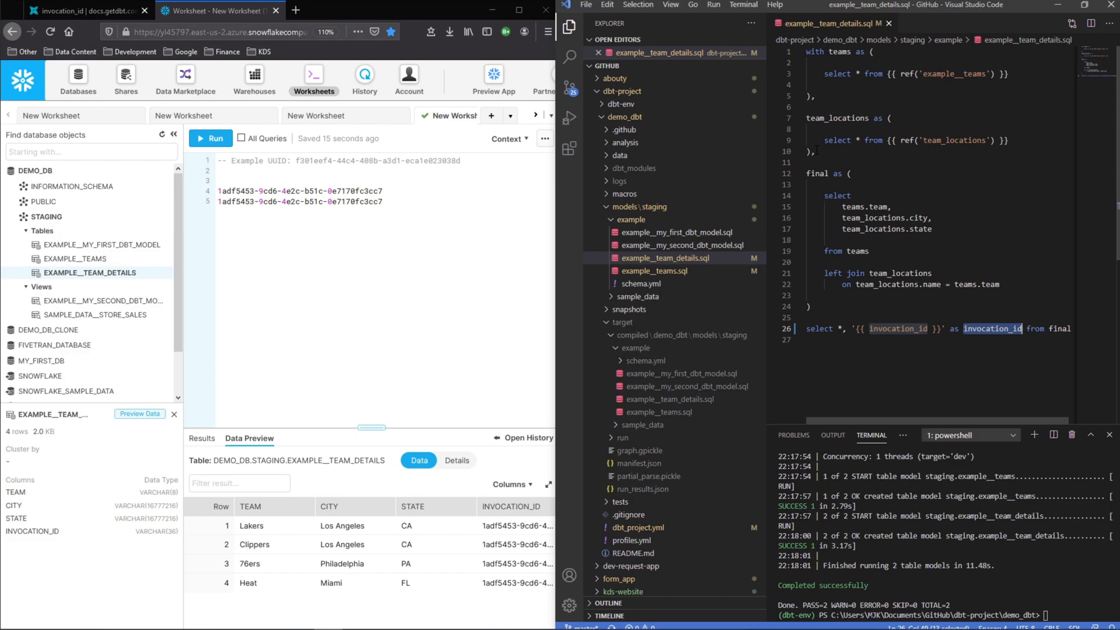
mouse_move(415, 286)
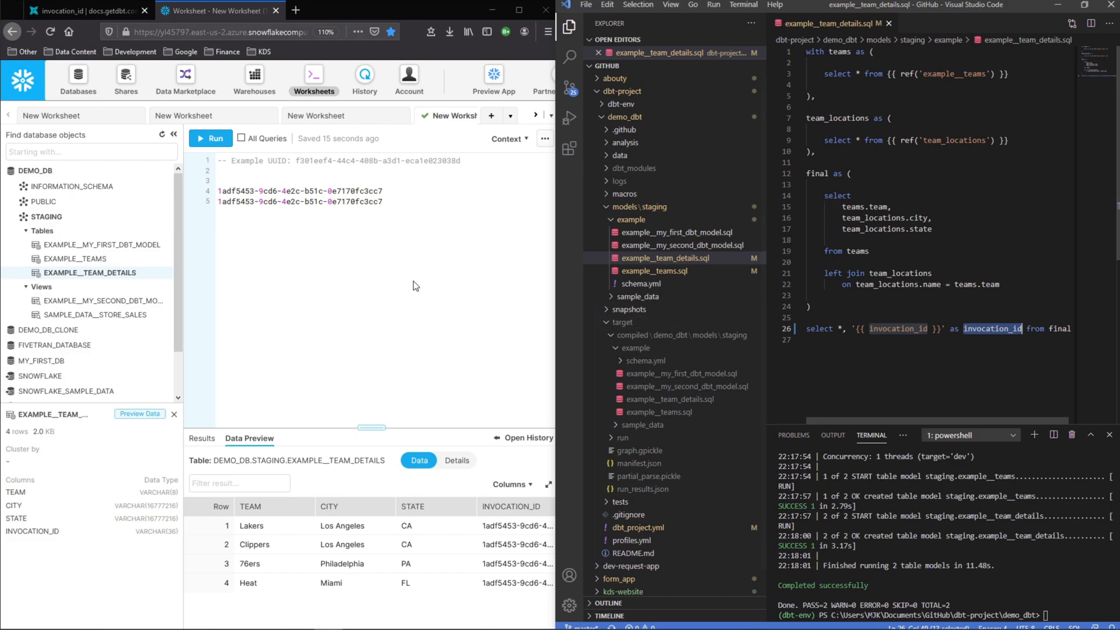